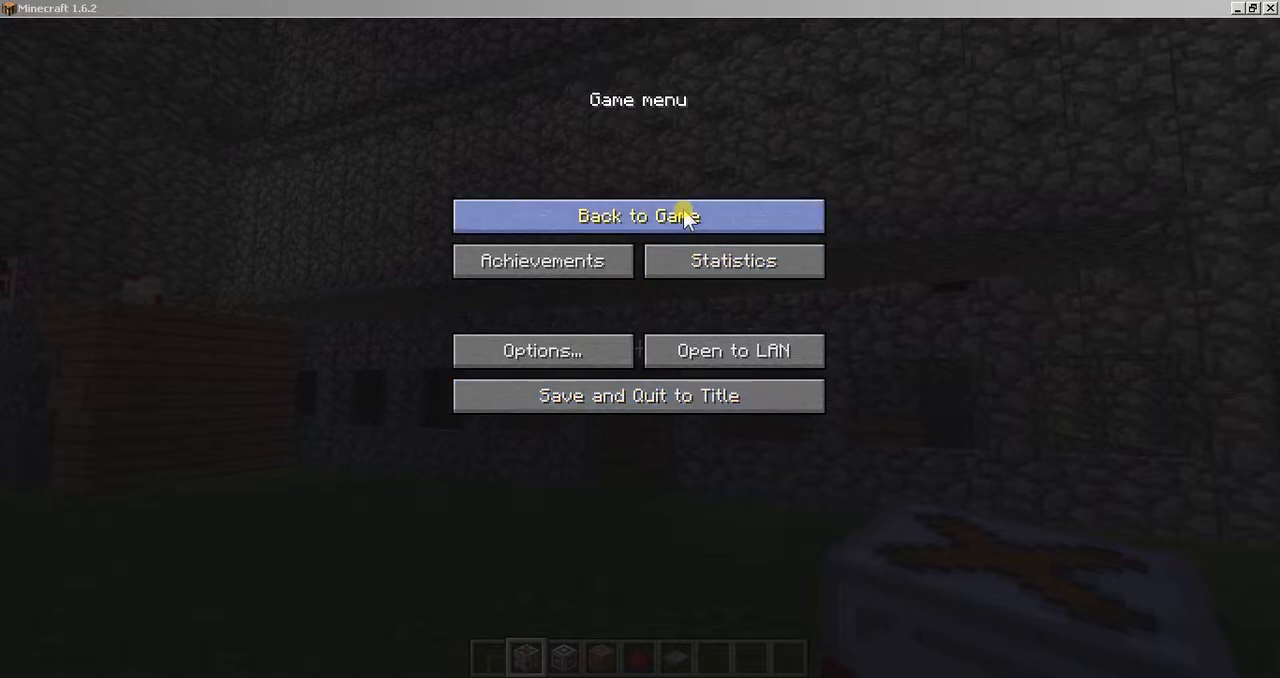
# - Resume play from the pause menu inside the cobblestone hall
pyautogui.click(638, 216)
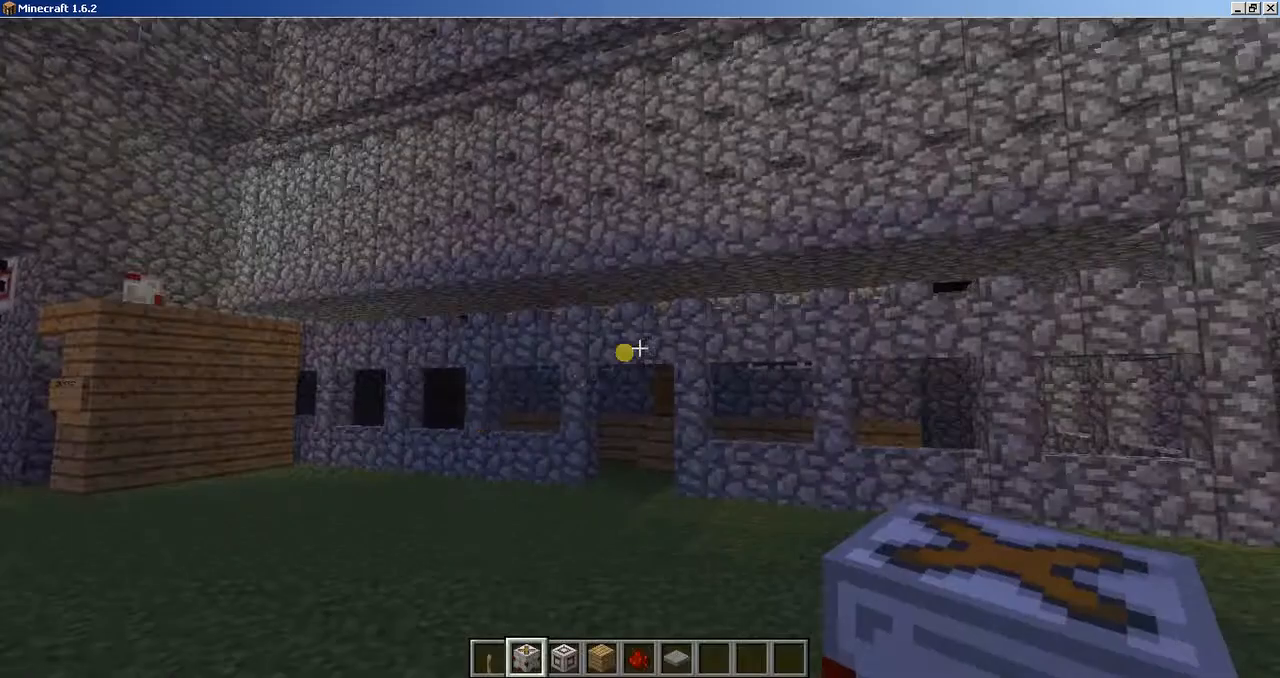
pyautogui.moveTo(640, 340)
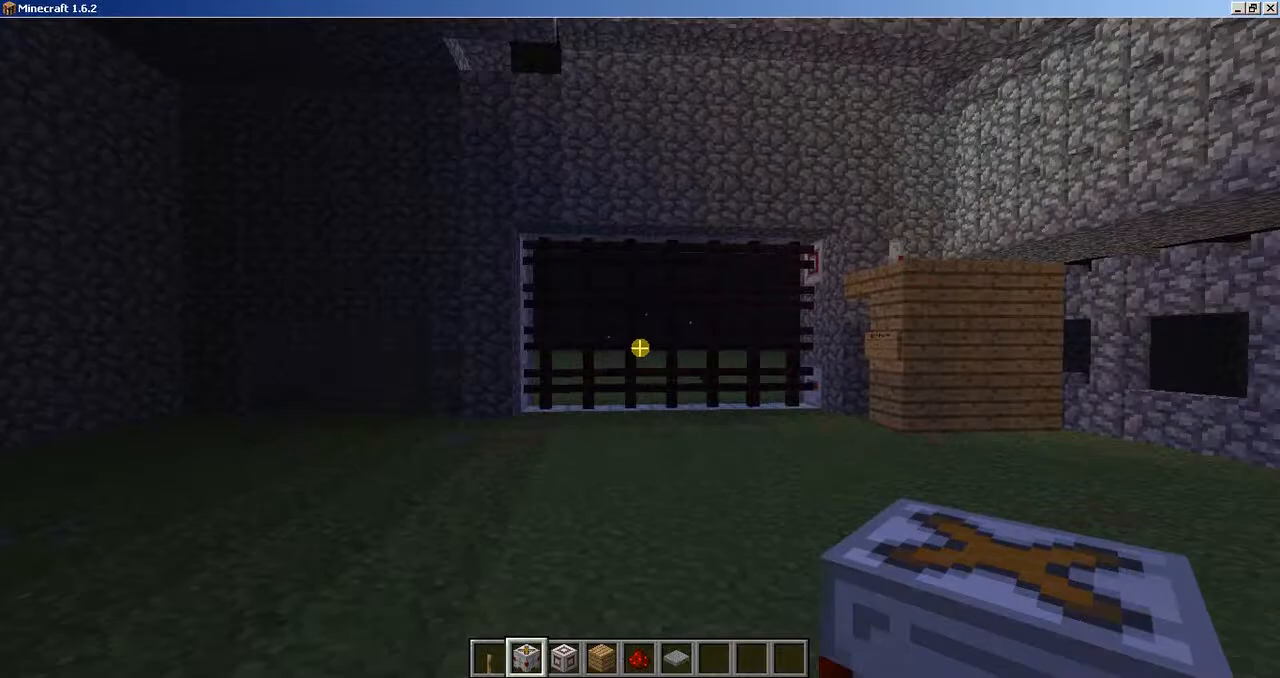
pyautogui.moveTo(640, 349)
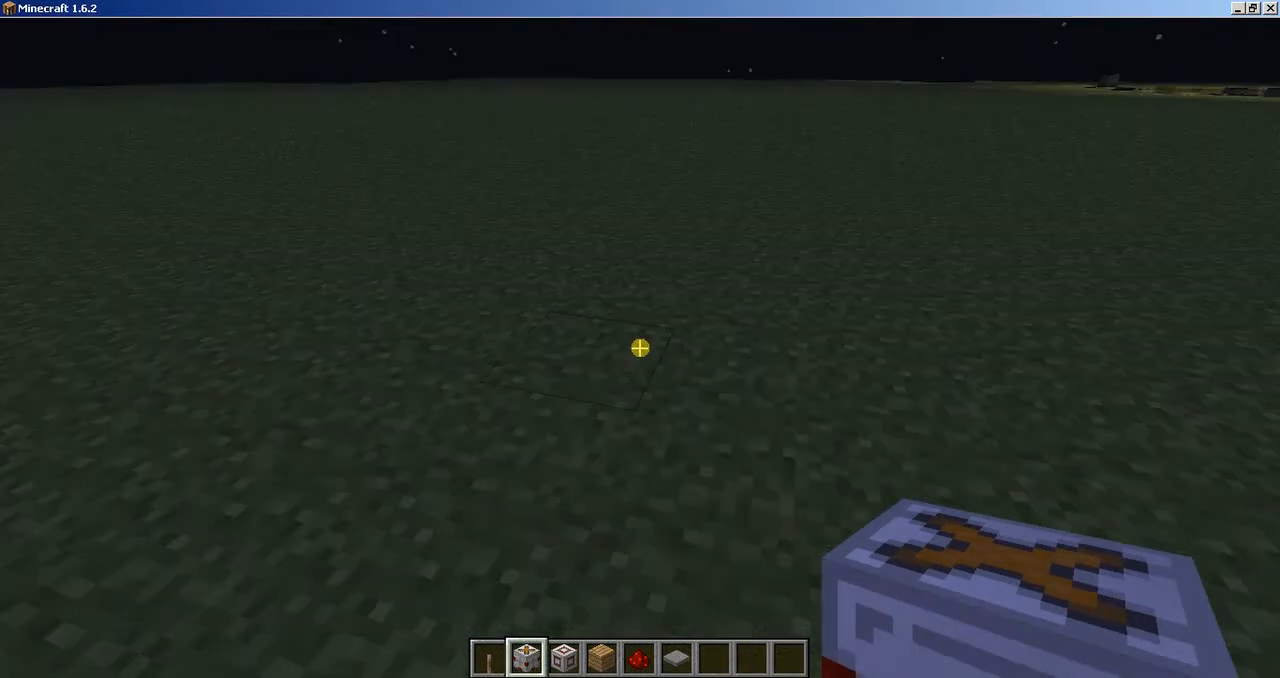
# - Fly out of the cobblestone building onto the night-time superflat grassland
pyautogui.click(639, 348)
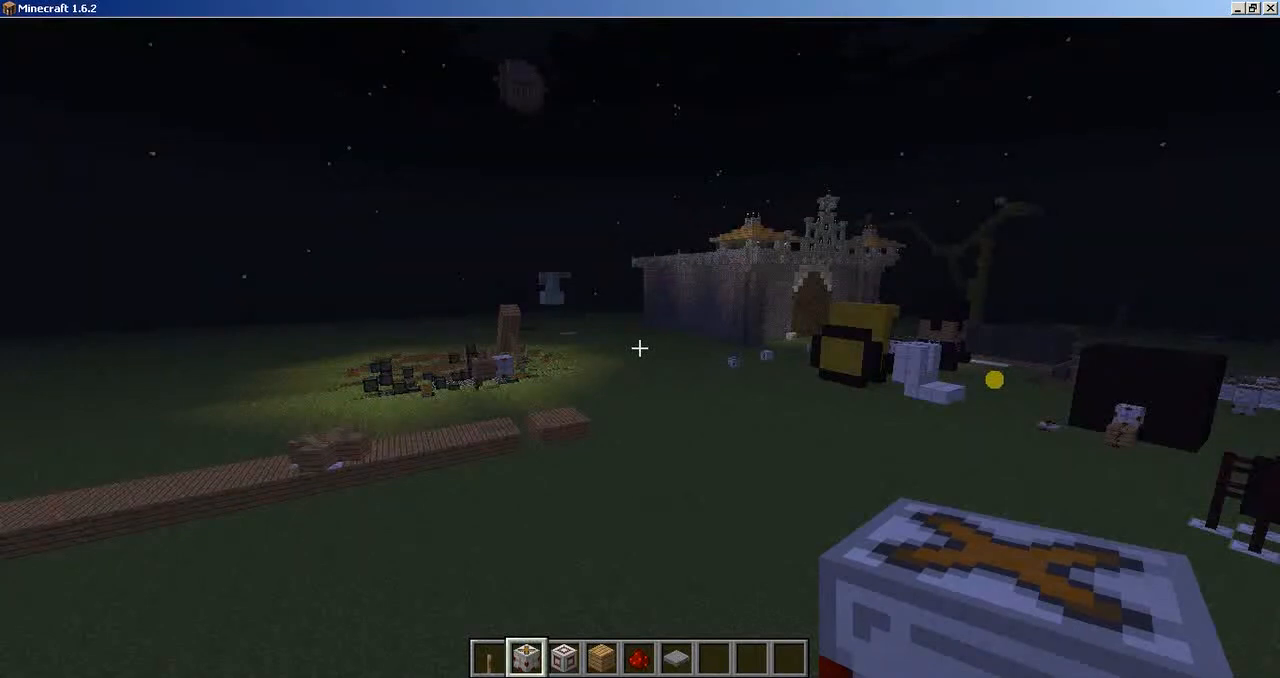
pyautogui.moveTo(640, 348)
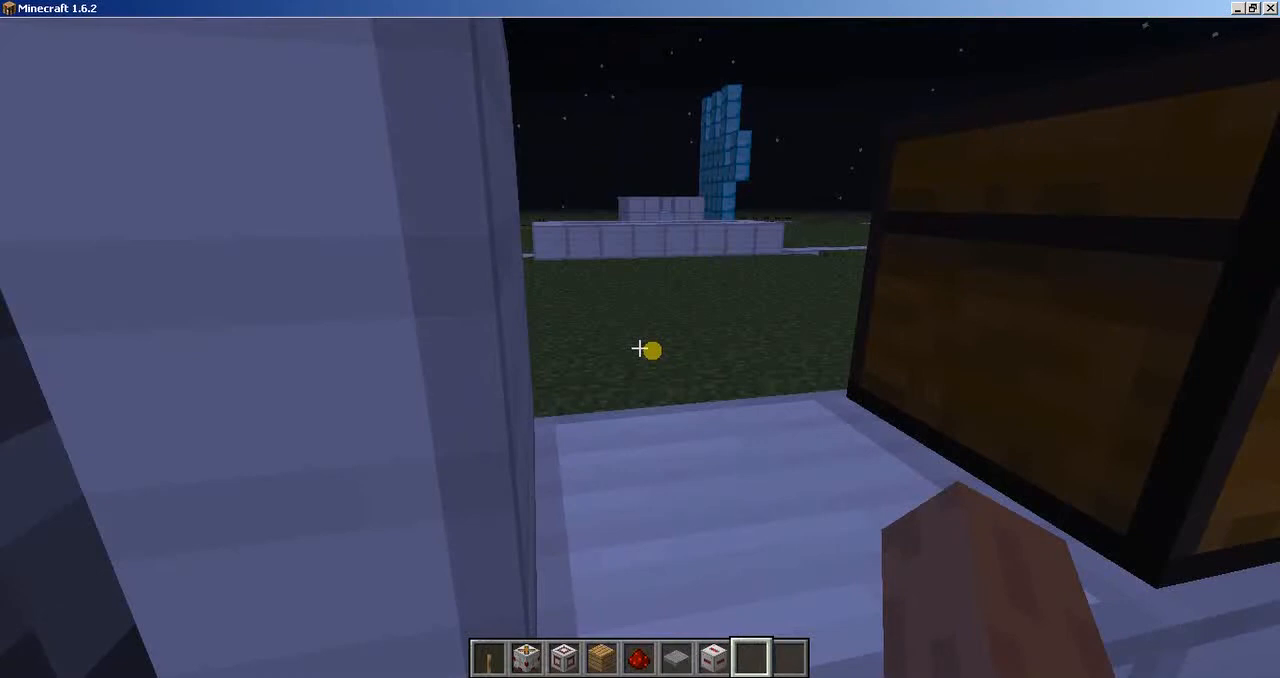
pyautogui.moveTo(640, 349)
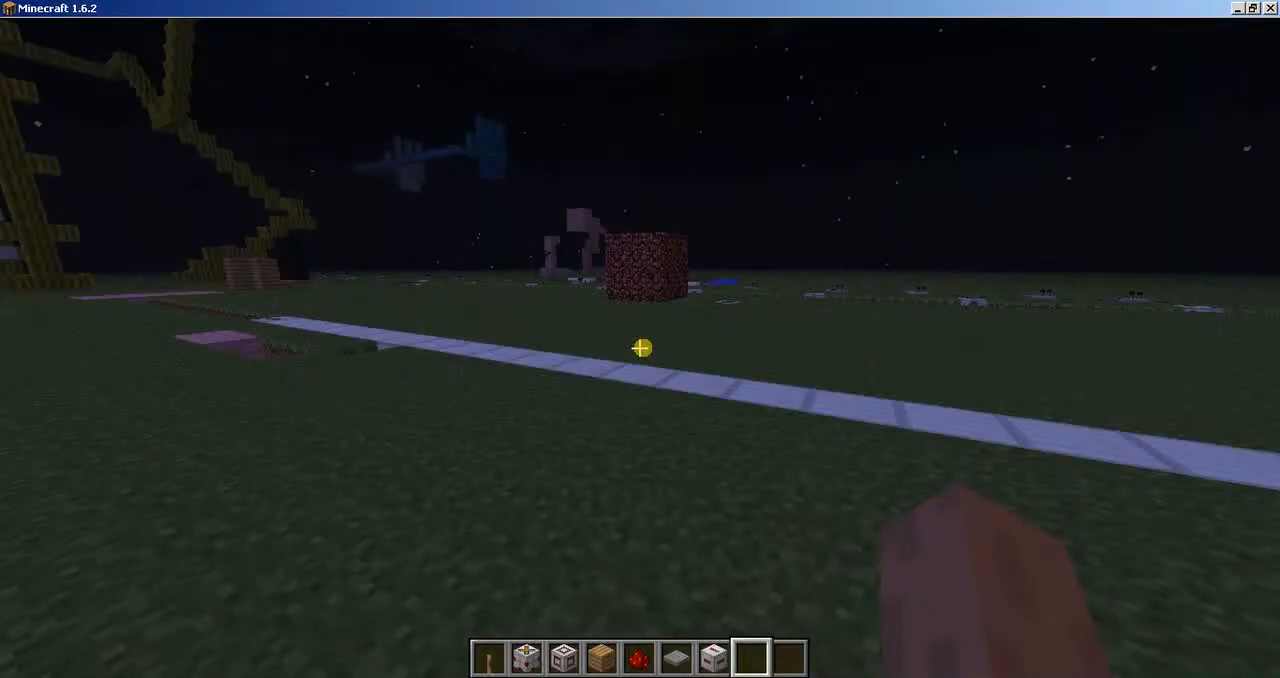
# - Follow the quartz slab path toward the speckled block and open the inventory
pyautogui.press('e')
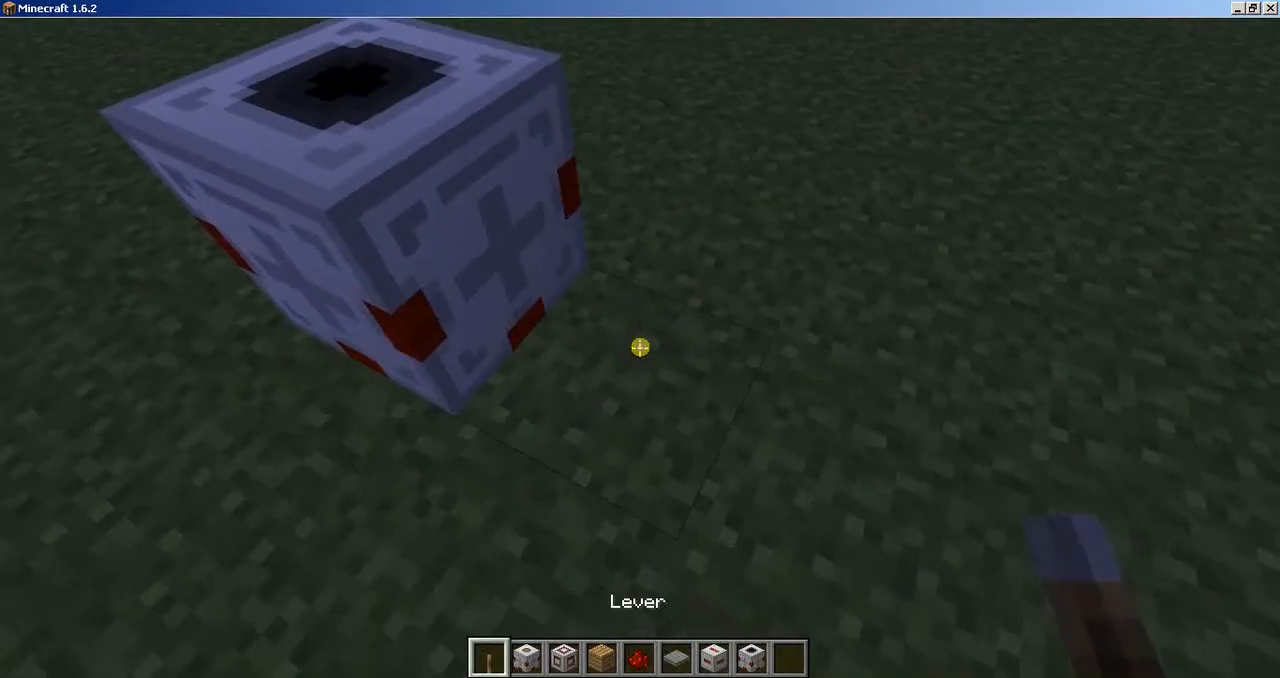
# - Browse the Redstone tab of the creative inventory for another mod block
pyautogui.press('e')
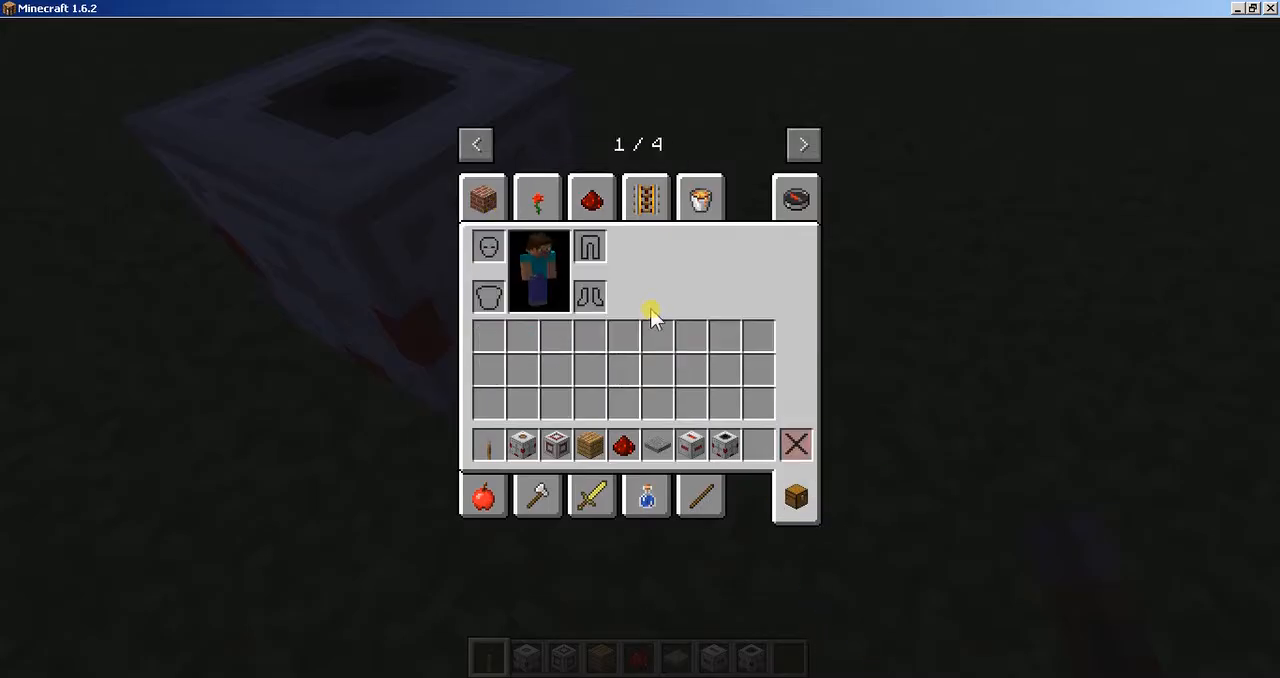
pyautogui.click(591, 197)
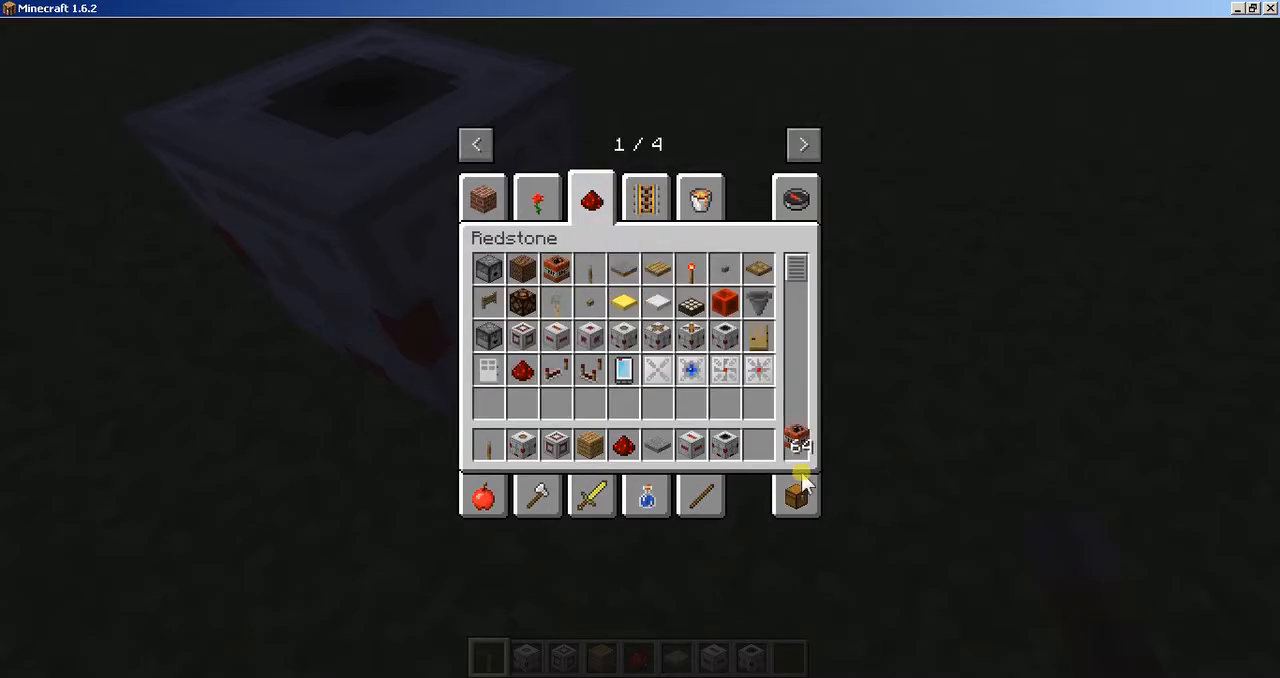
pyautogui.press('Escape')
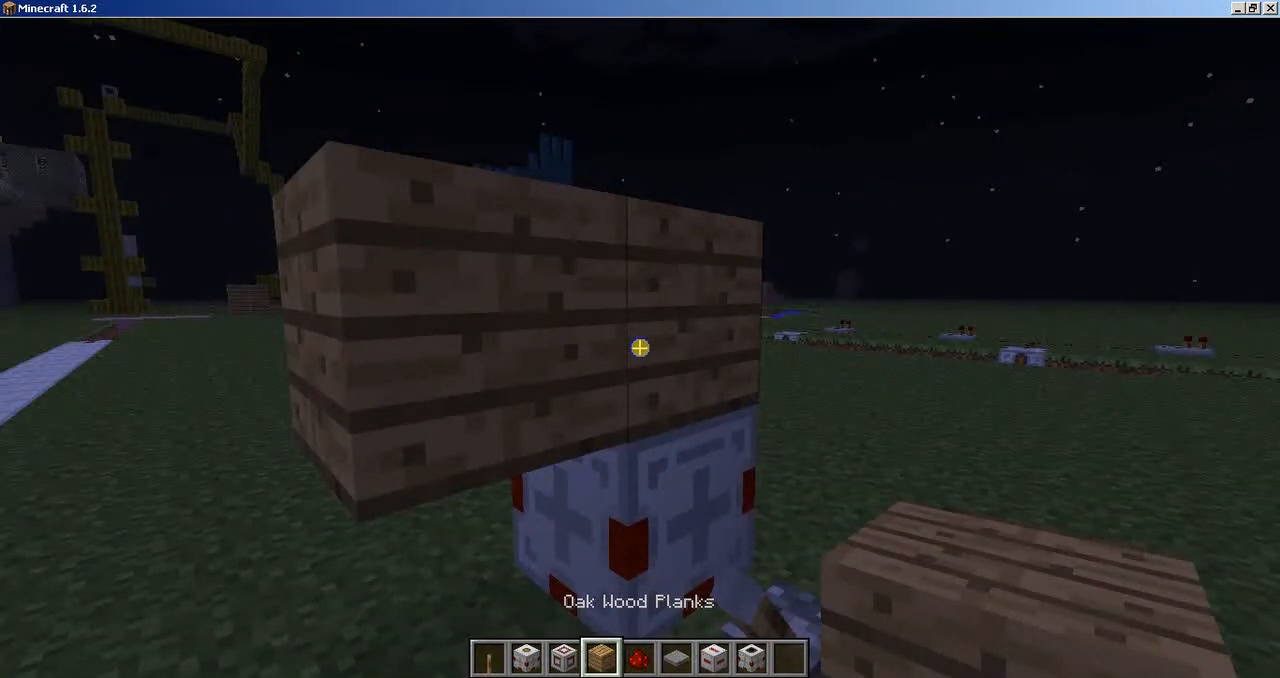
pyautogui.moveTo(640, 349)
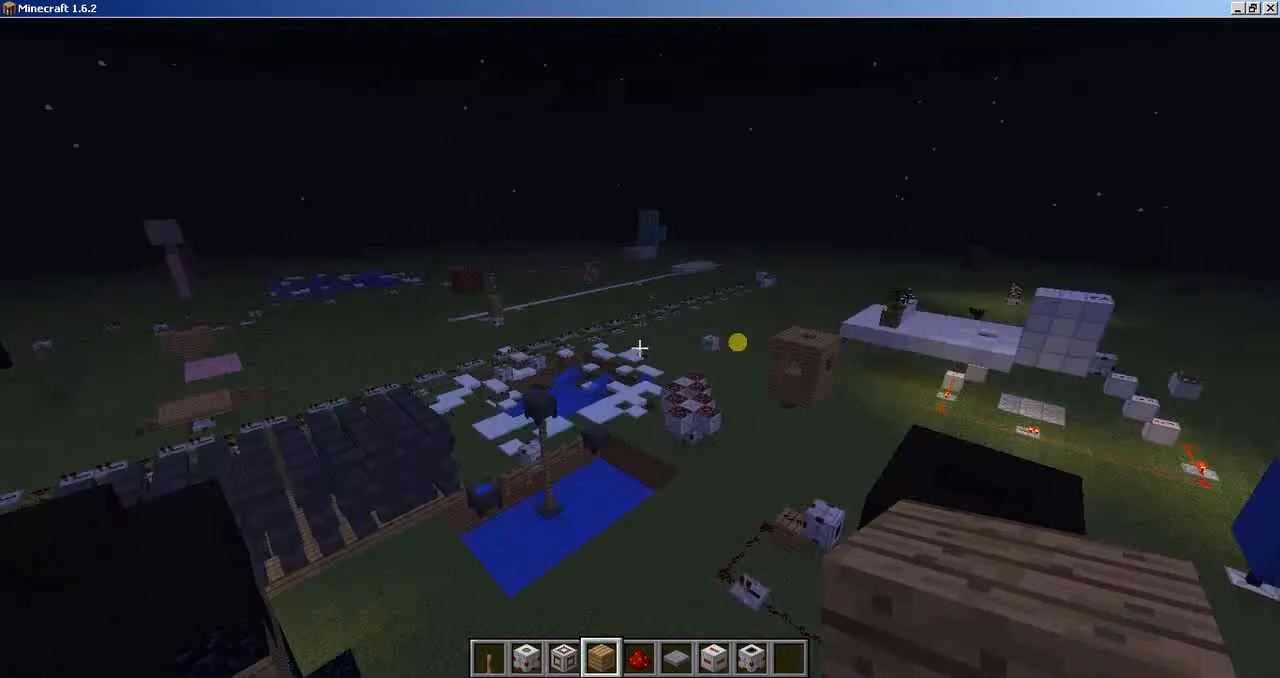
pyautogui.moveTo(640, 345)
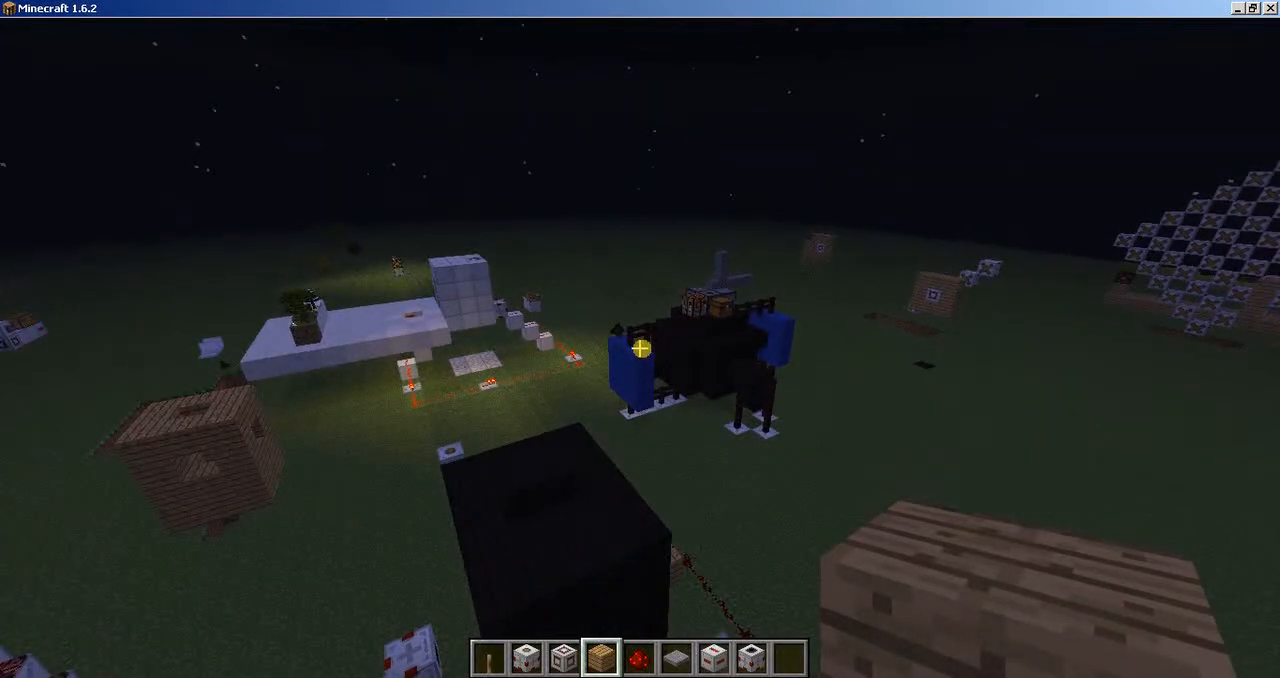
pyautogui.moveTo(640, 348)
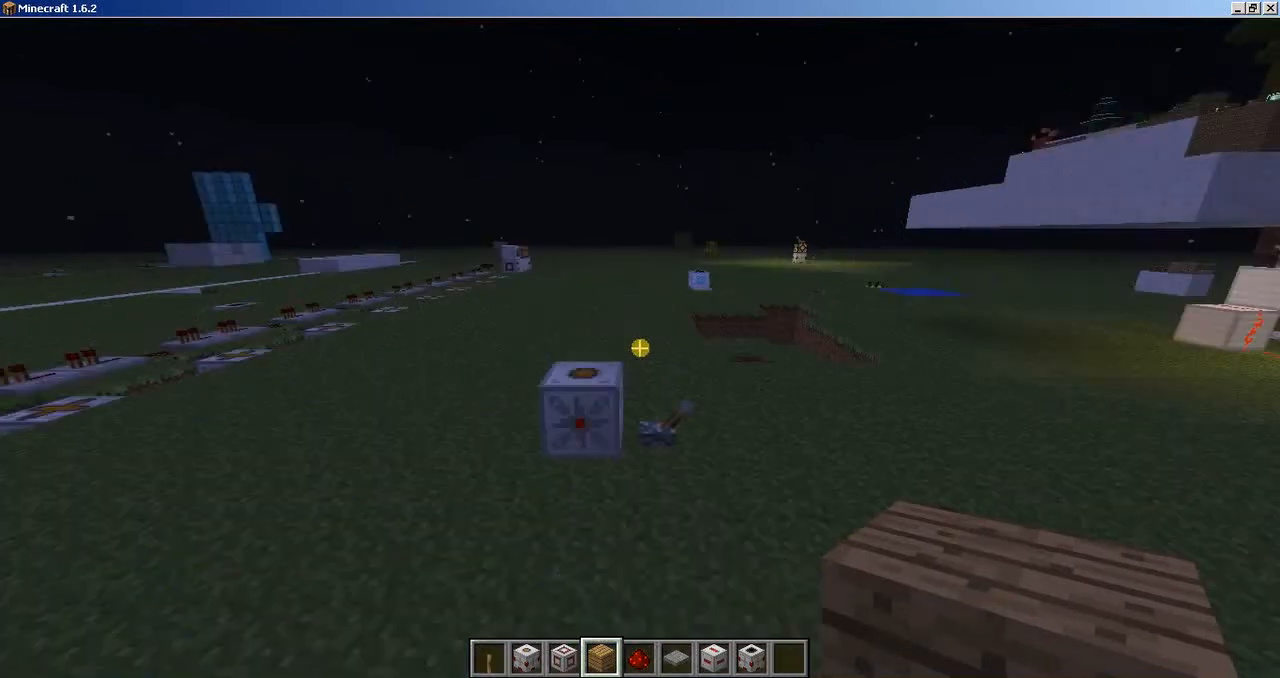
pyautogui.moveTo(640, 348)
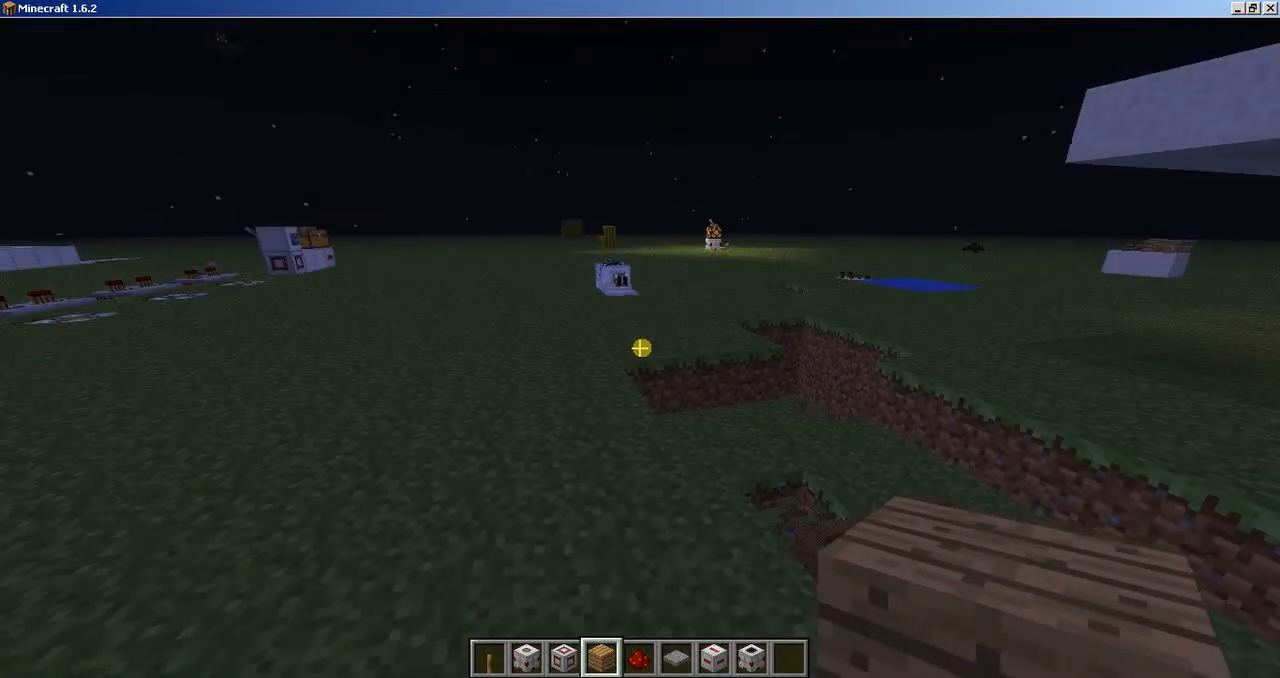